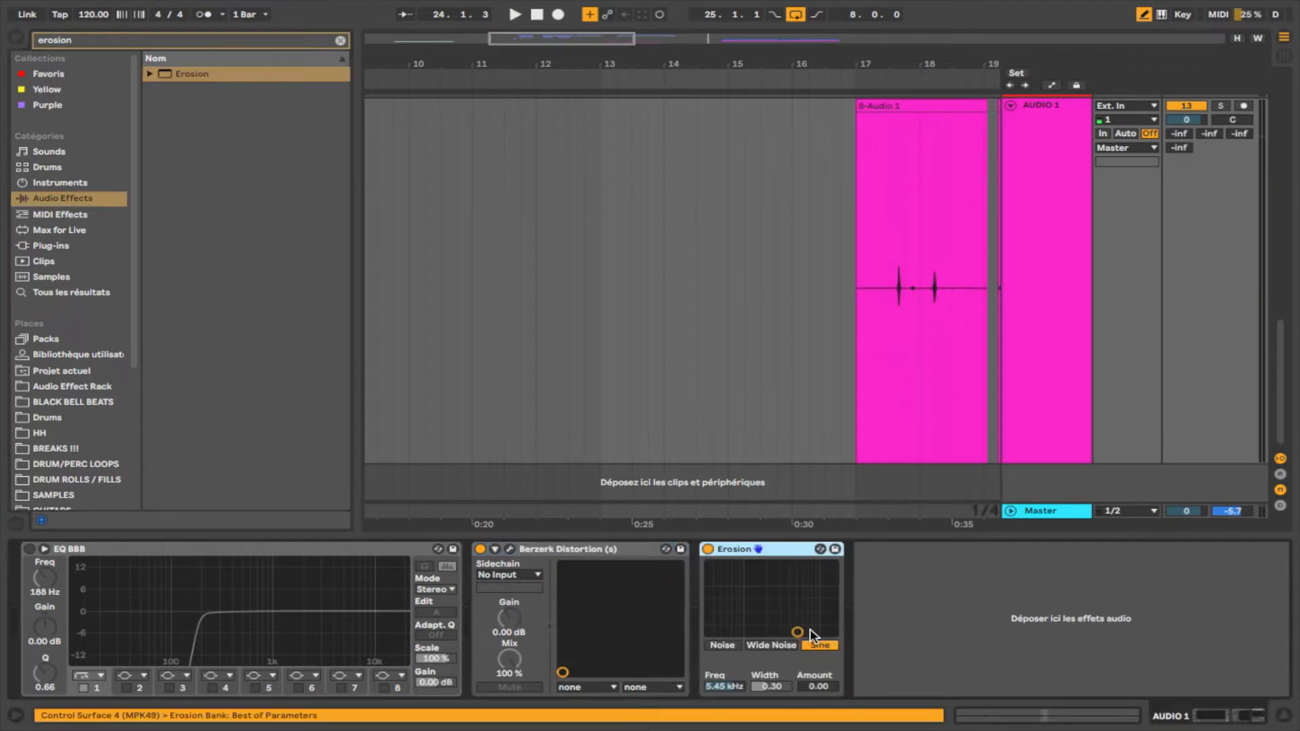
Step: Drag Erosion's XY pad to raise Amount and lower Freq to about 1.04 kHz
left_click_drag(796, 631, 746, 620)
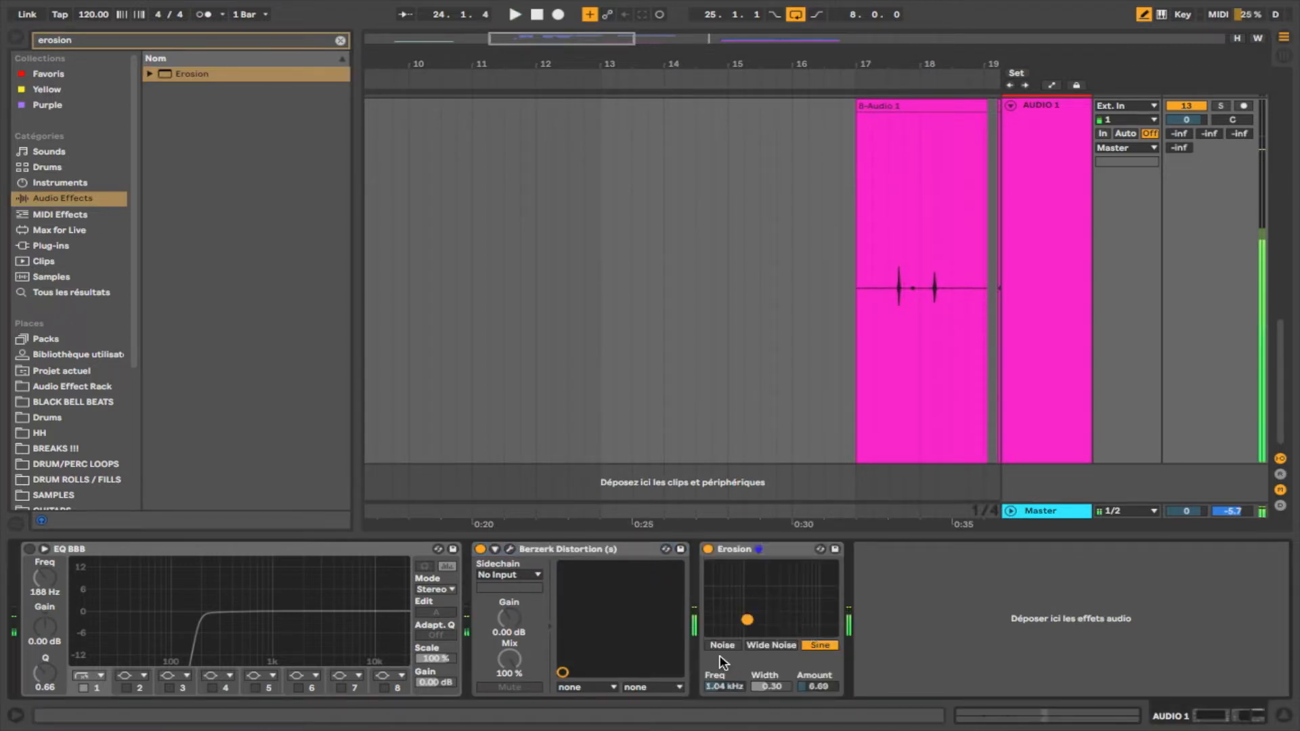
left_click(720, 645)
type("delay")
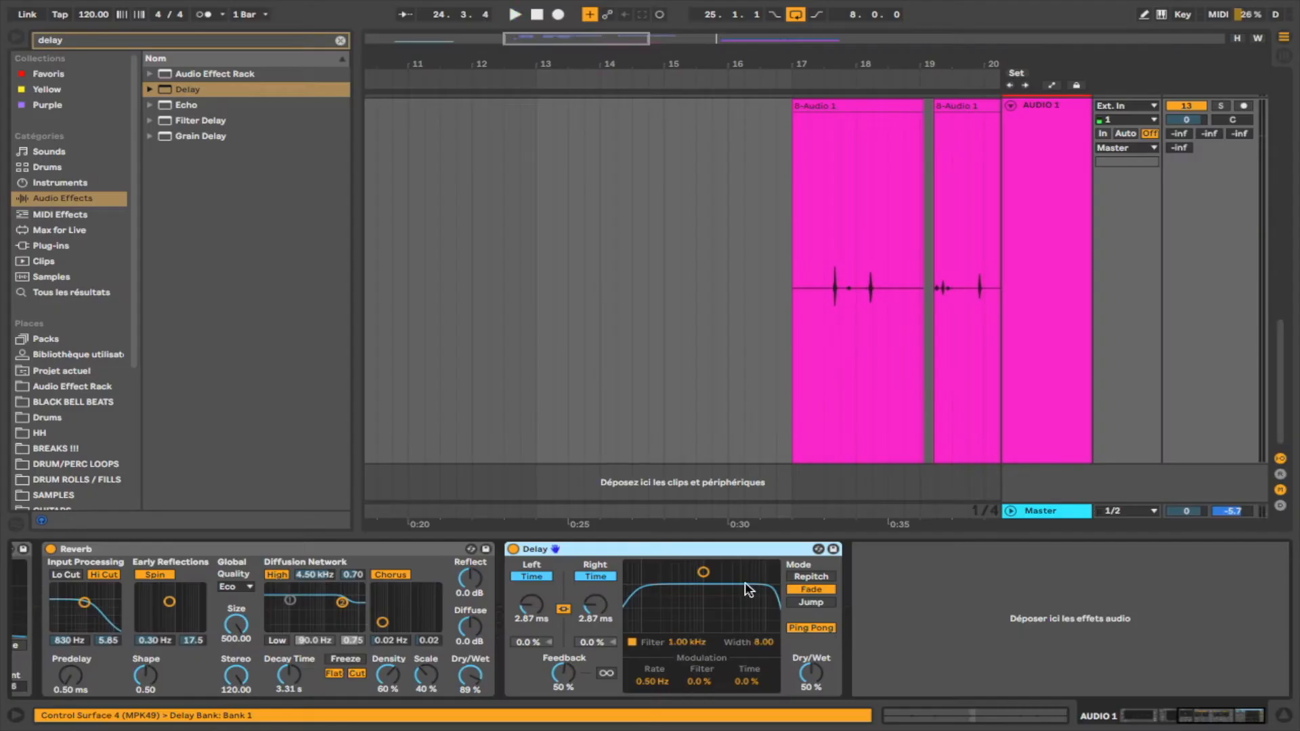
left_click(514, 14)
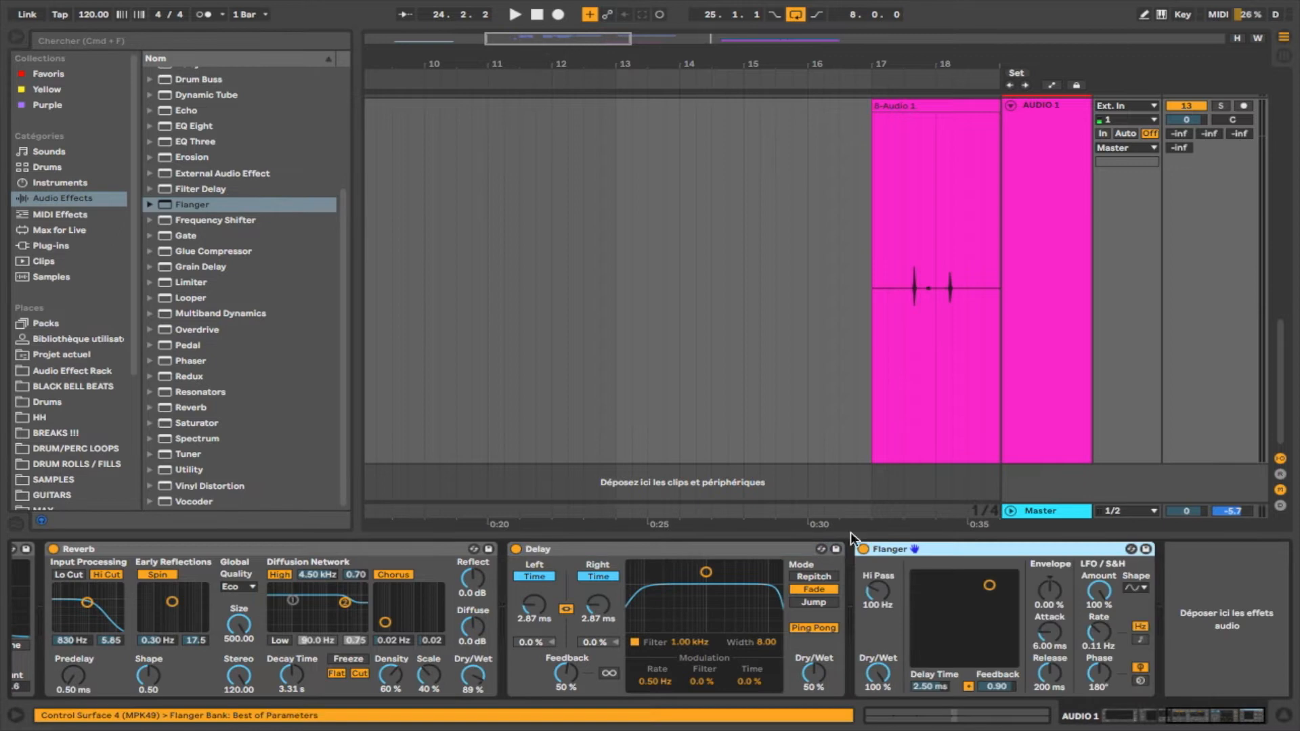
left_click(514, 14)
type("RC")
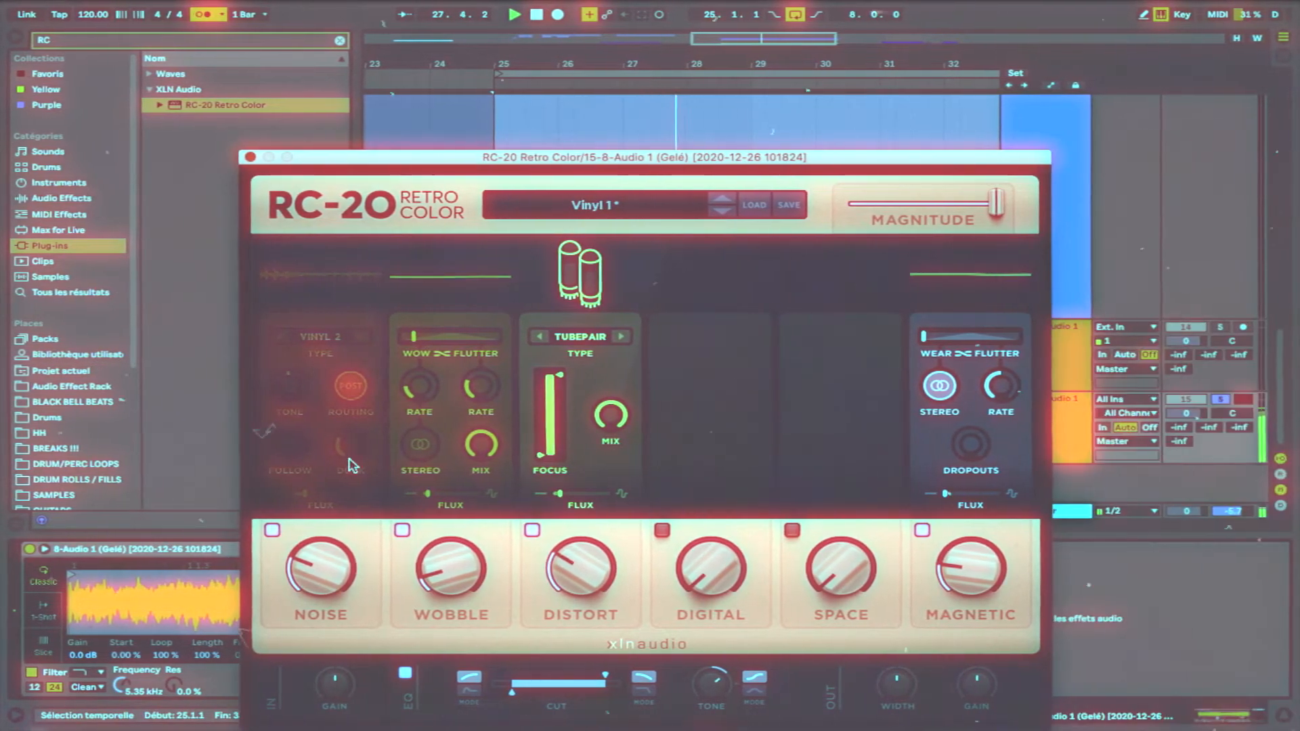
Step: Adjust a character setting in the RC-20 Retro Color window
left_click(421, 448)
type("jjp")
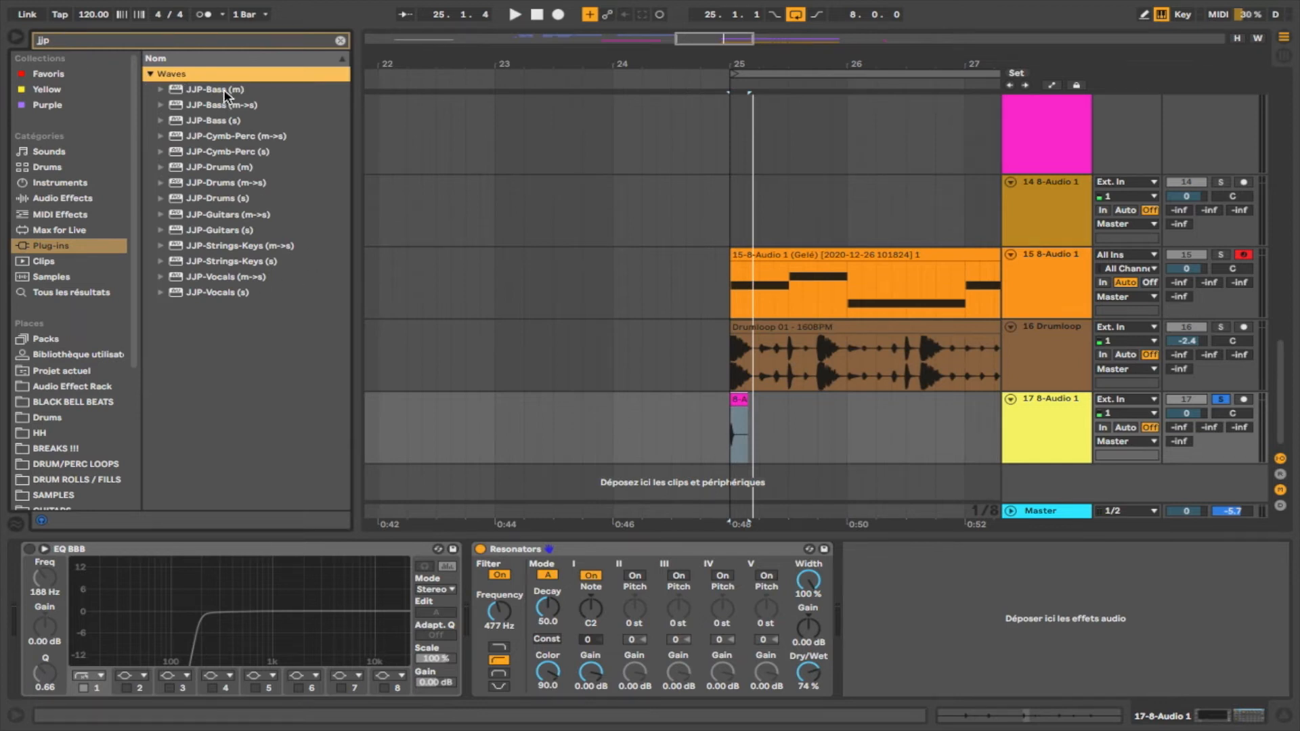
Step: Load Waves JJP-Bass (m) after Resonators on the 17-8-Audio 1 track
double_click(215, 89)
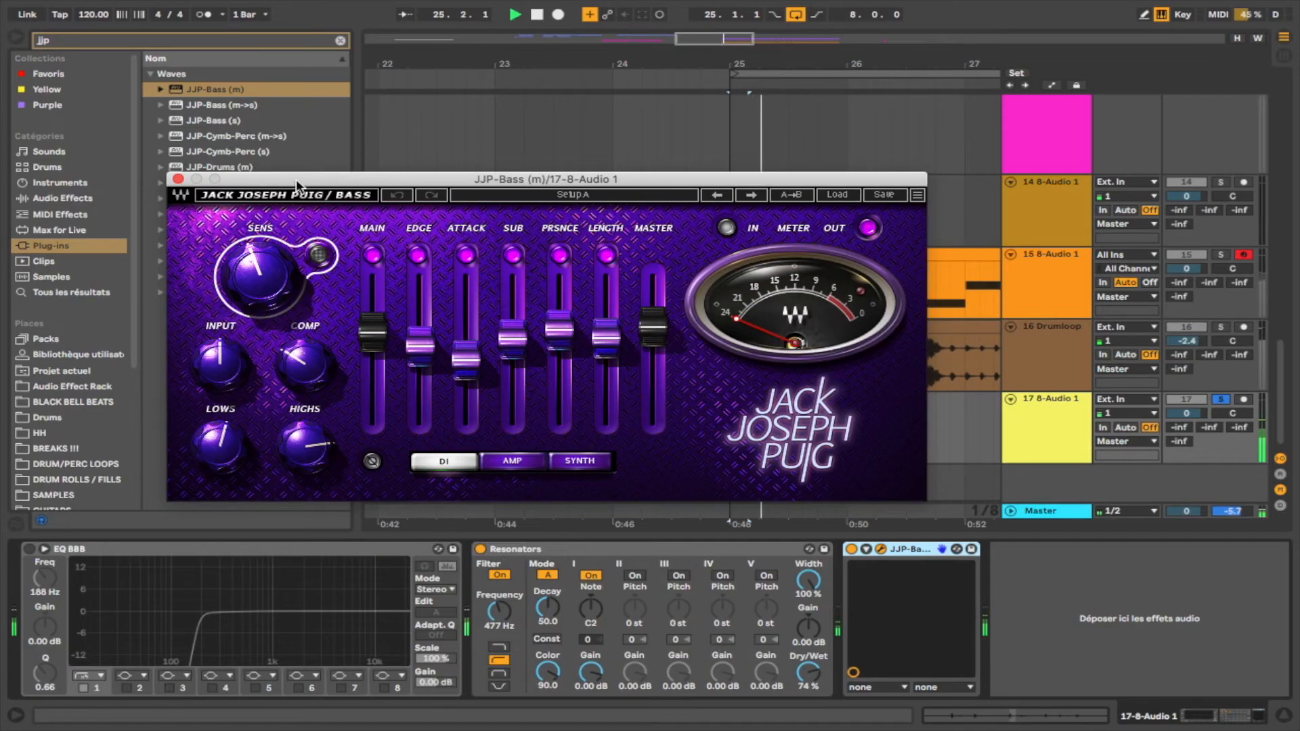